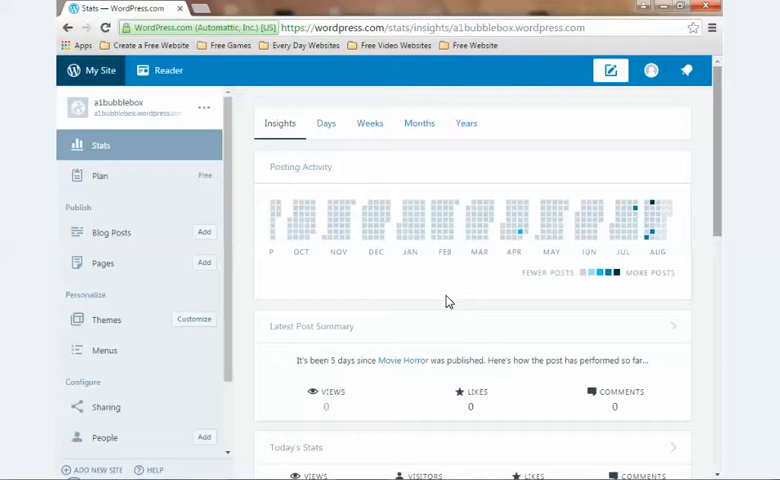
pyautogui.moveTo(389, 264)
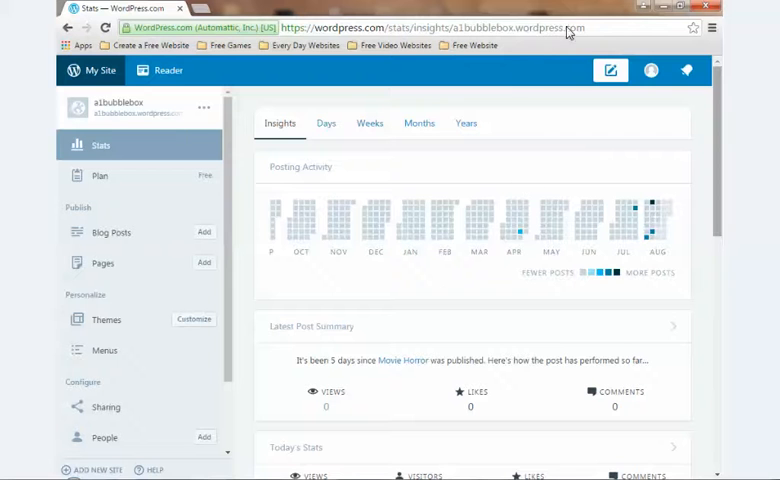
pyautogui.moveTo(250, 231)
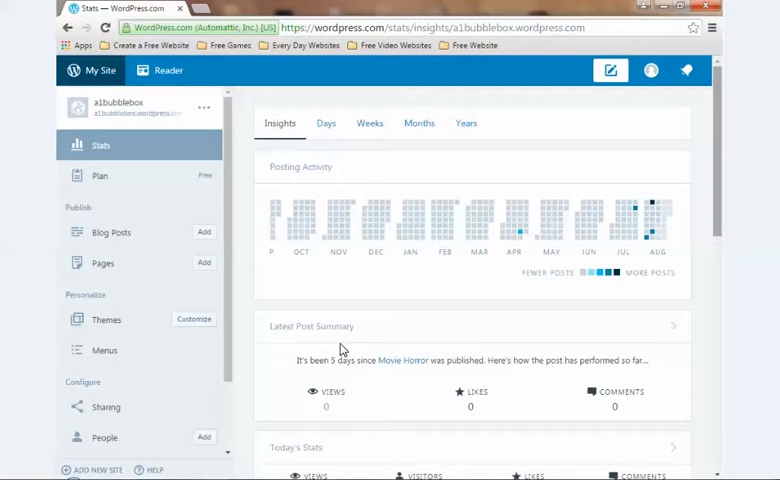
pyautogui.moveTo(291, 368)
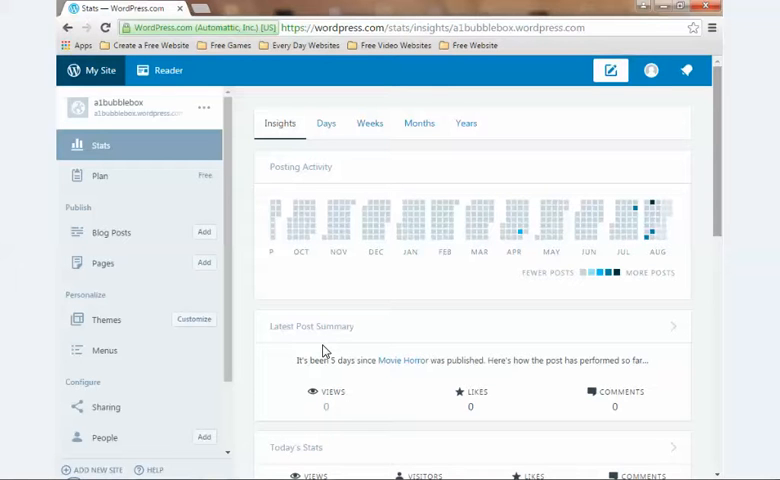
pyautogui.moveTo(326, 341)
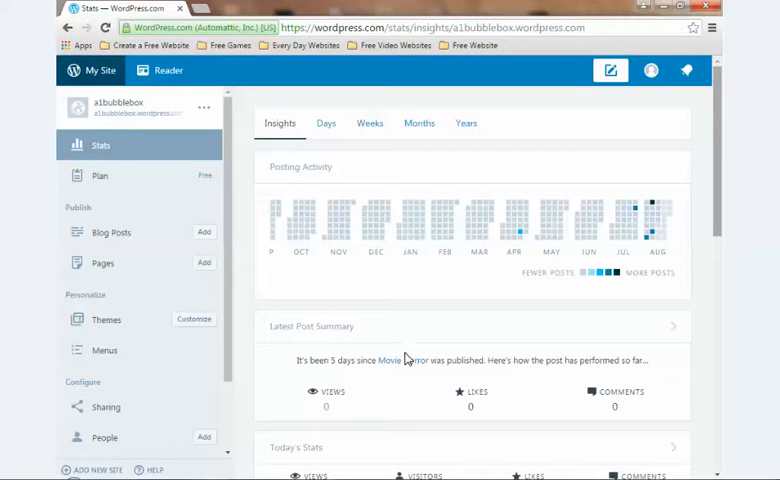
pyautogui.moveTo(359, 295)
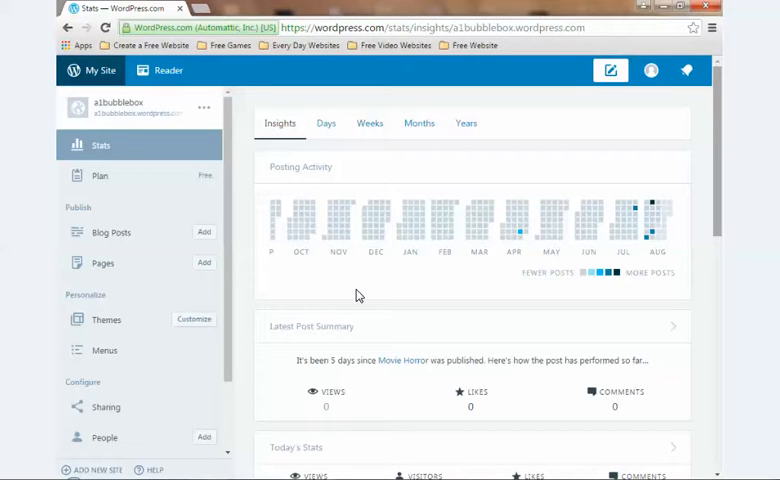
pyautogui.moveTo(407, 201)
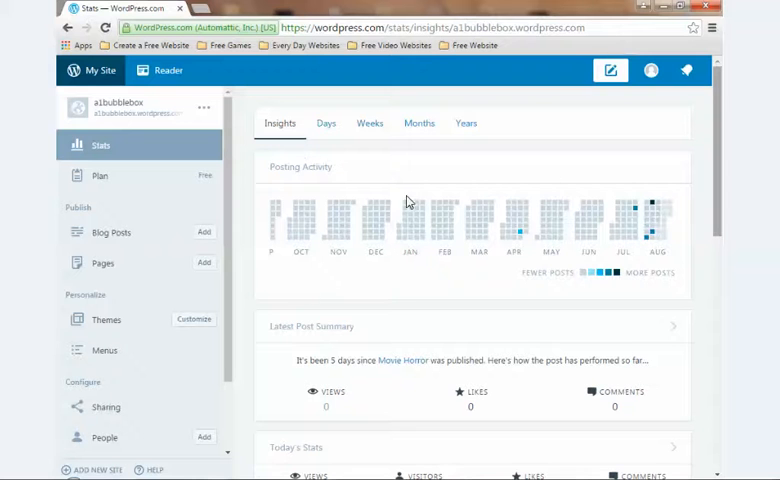
pyautogui.moveTo(187, 305)
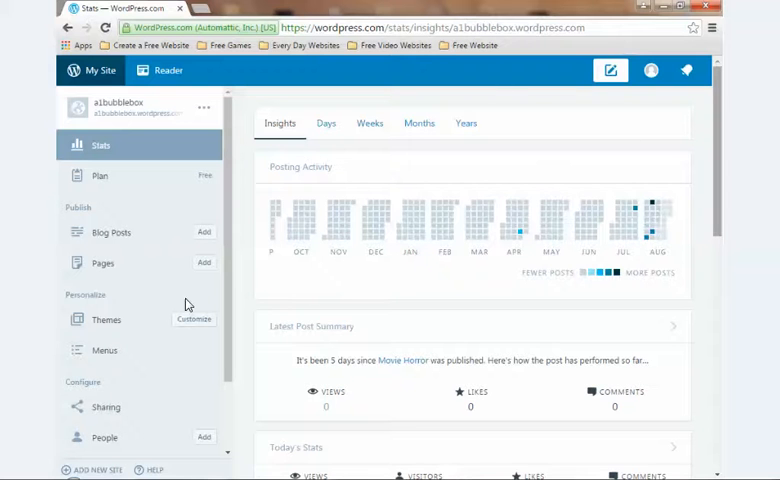
pyautogui.moveTo(284, 320)
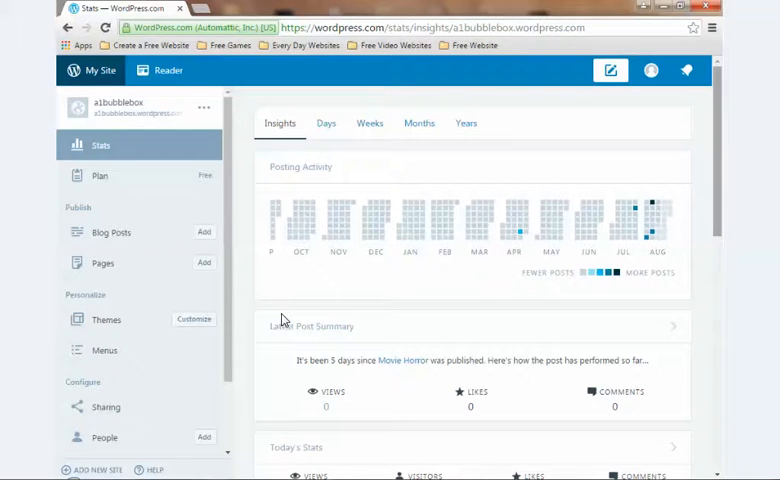
pyautogui.moveTo(327, 401)
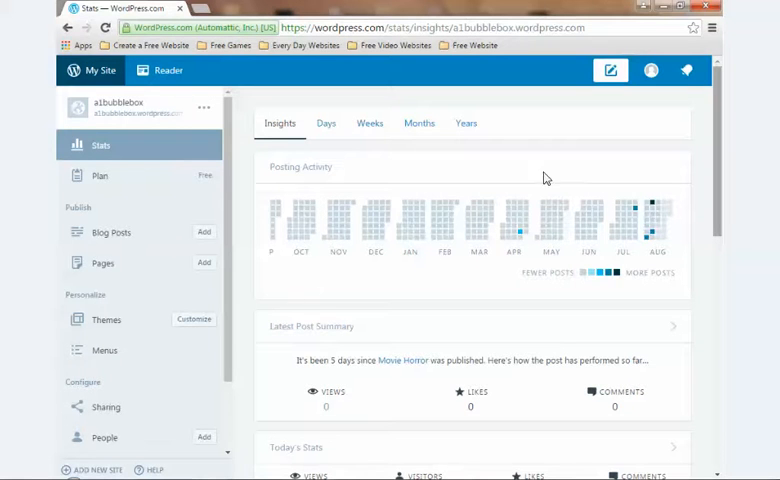
pyautogui.moveTo(97, 367)
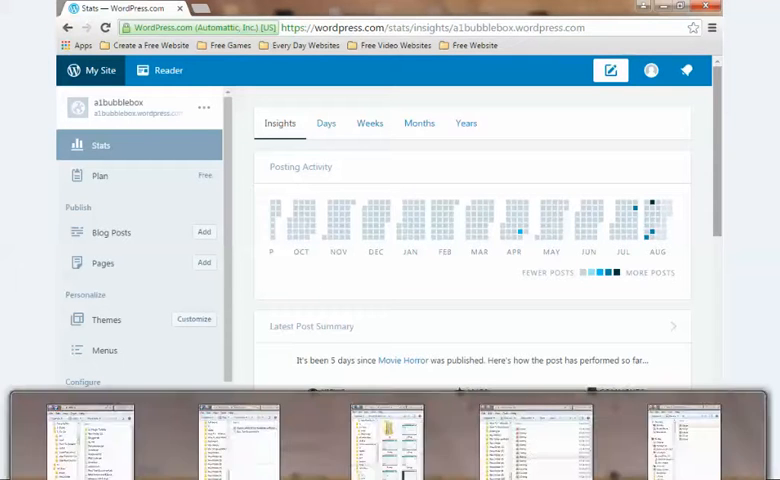
# - Open the site's Settings on the Import page with the WordPress export-file importer
pyautogui.scroll(-3)
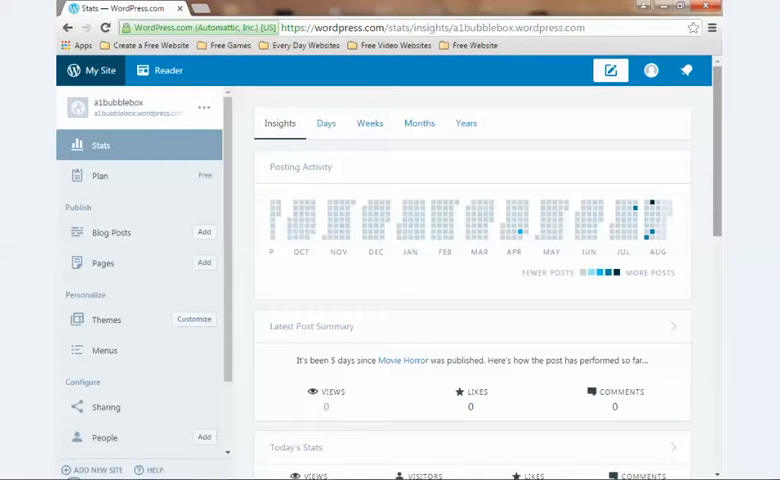
pyautogui.click(98, 455)
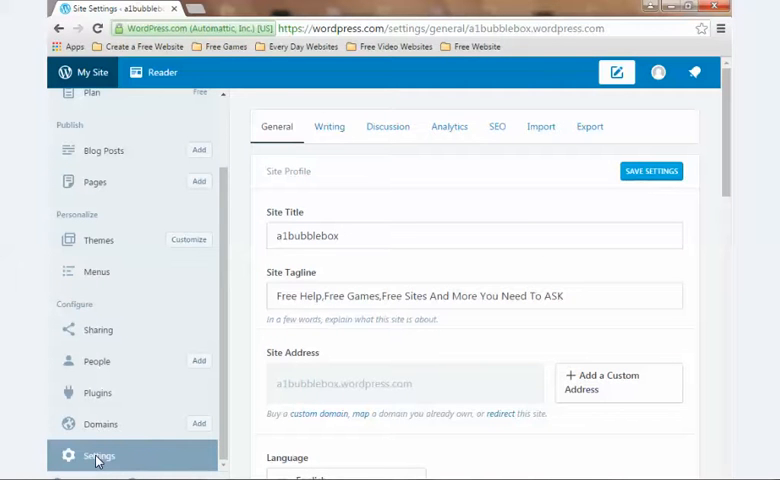
pyautogui.moveTo(522, 194)
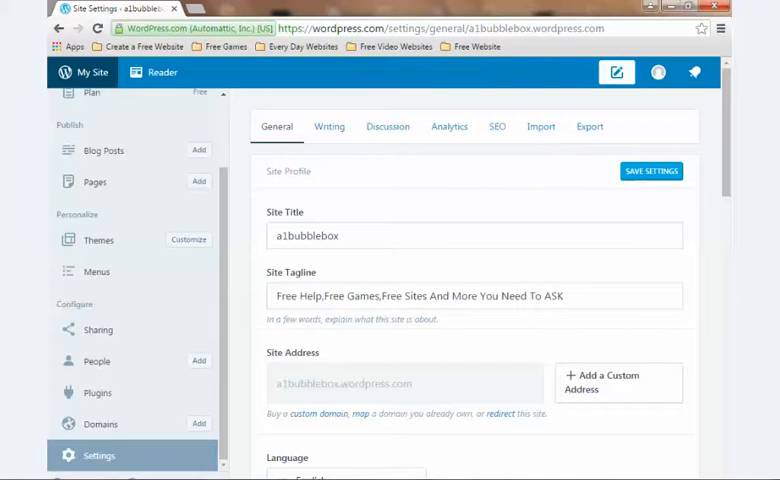
pyautogui.click(541, 126)
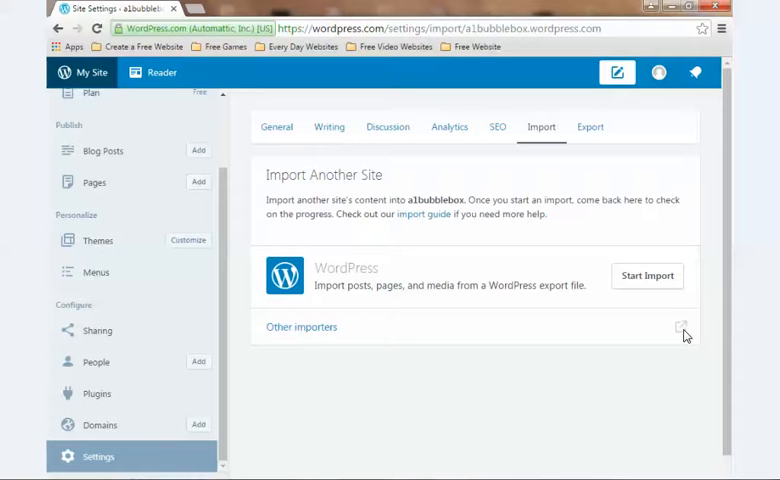
# - Open the wp-admin list of other importers such as Blogger and LiveJournal
pyautogui.click(301, 326)
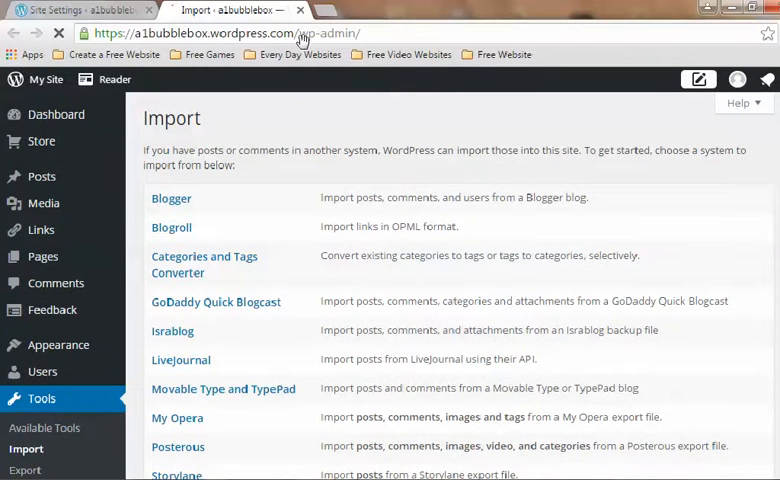
pyautogui.moveTo(188, 60)
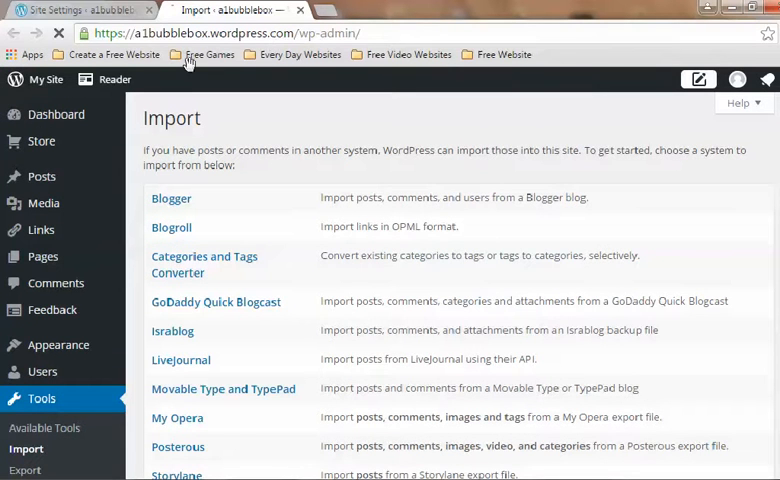
pyautogui.moveTo(242, 42)
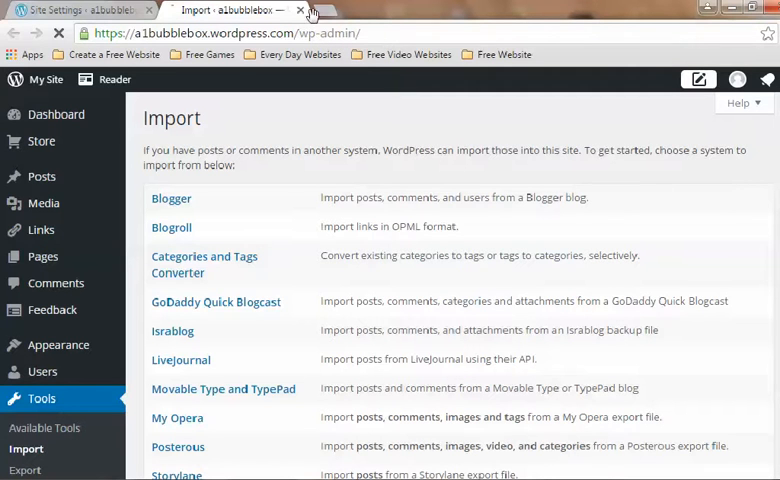
pyautogui.moveTo(611, 430)
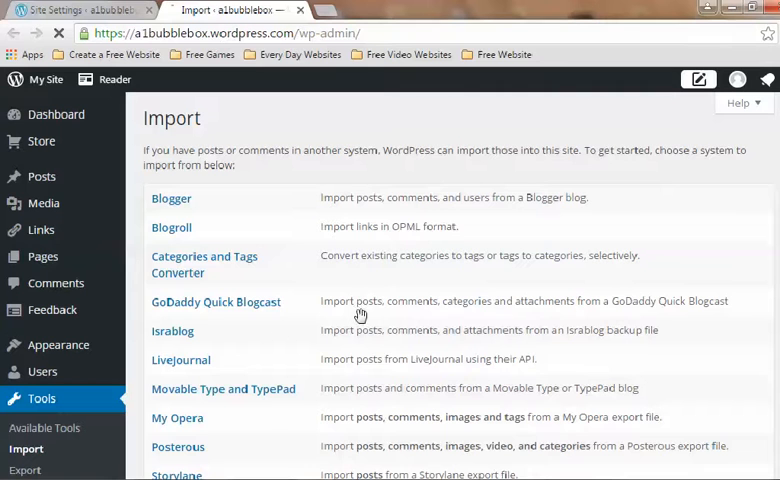
pyautogui.moveTo(352, 312)
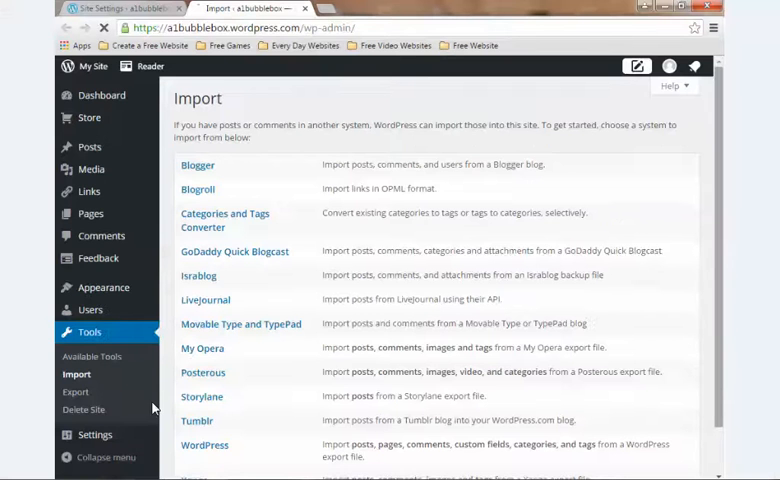
pyautogui.moveTo(97, 168)
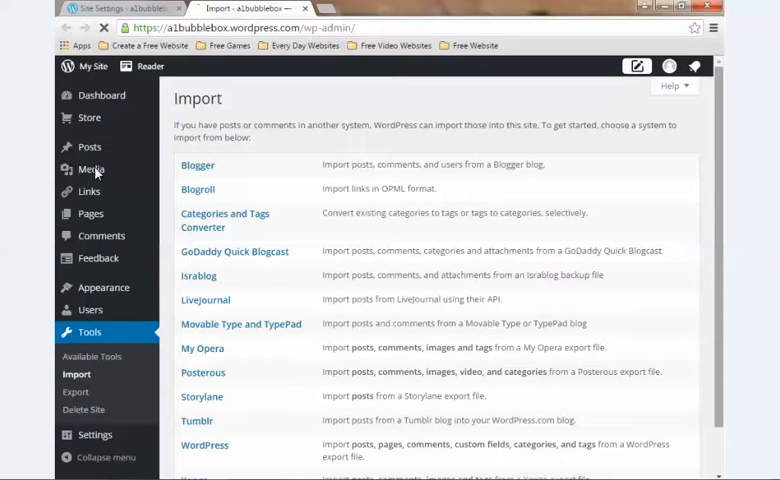
pyautogui.moveTo(92, 72)
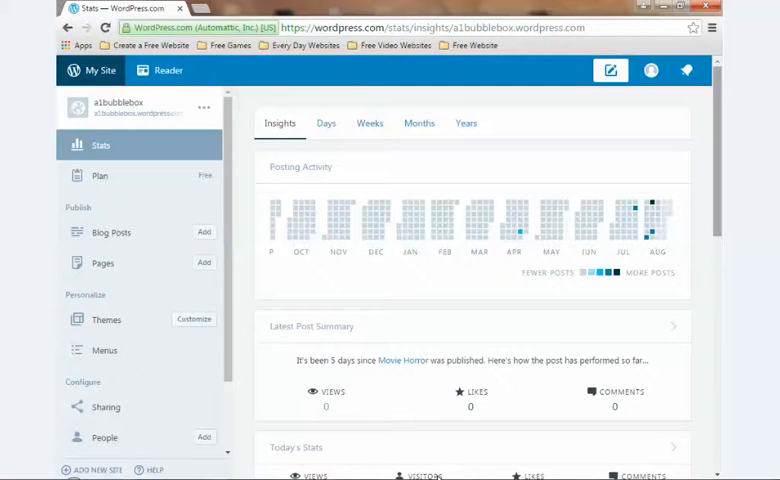
# - Reopen Settings and move from Import to the Analytics page with the Tracking ID field
pyautogui.click(98, 455)
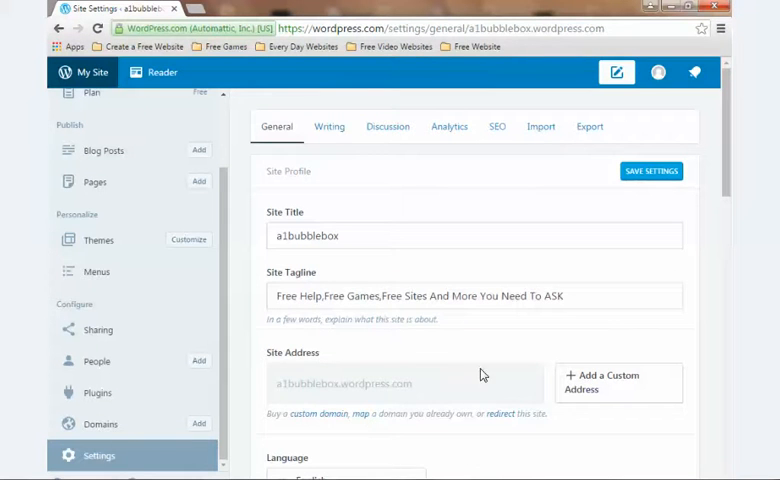
pyautogui.click(541, 126)
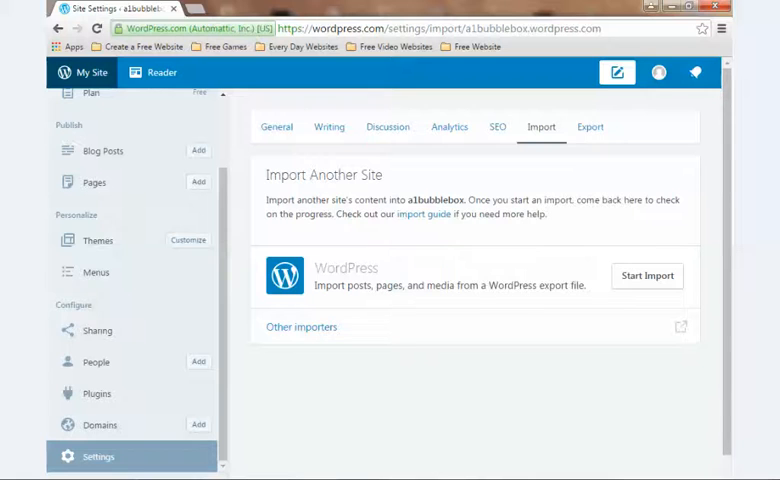
pyautogui.click(302, 327)
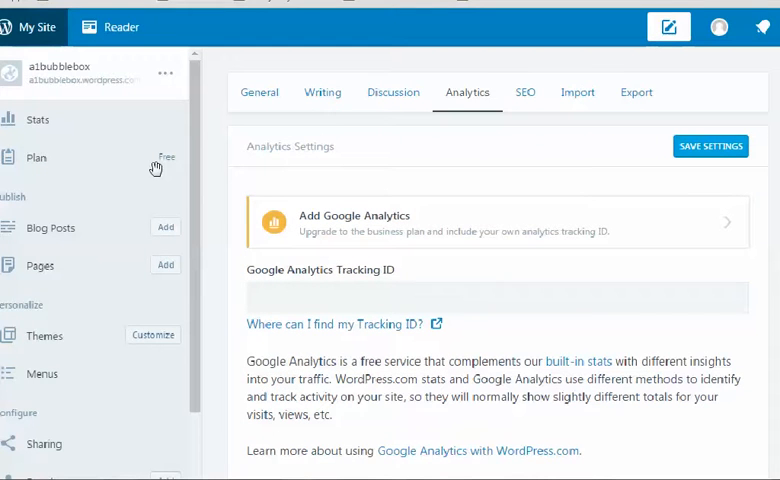
pyautogui.moveTo(131, 328)
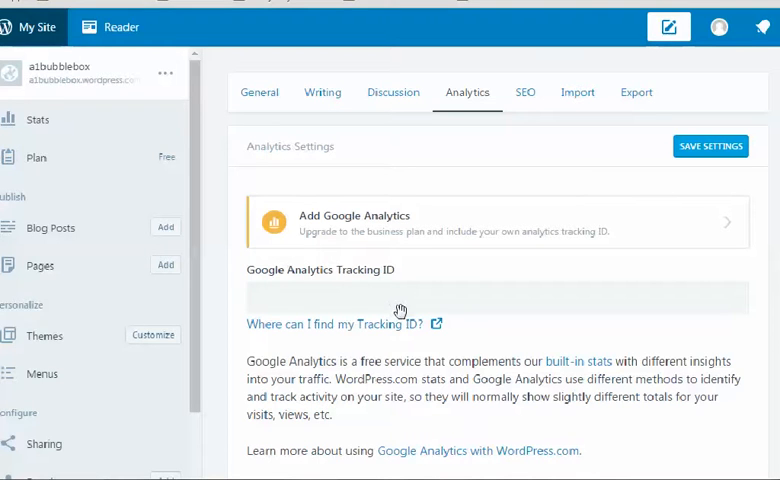
pyautogui.moveTo(397, 303)
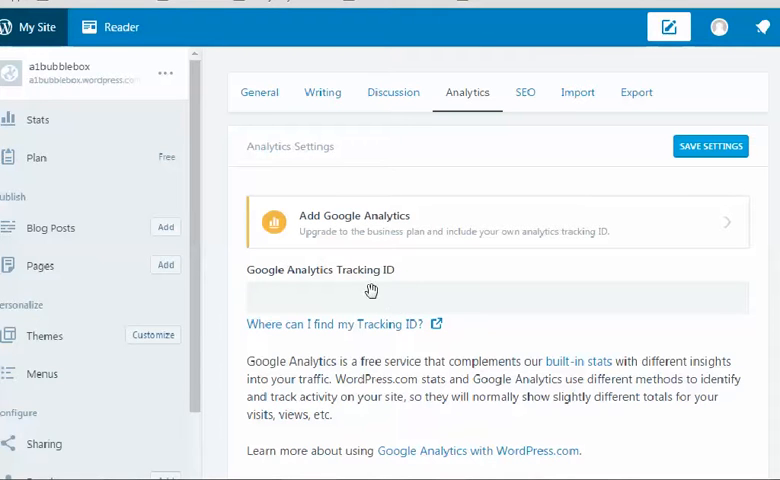
pyautogui.moveTo(347, 248)
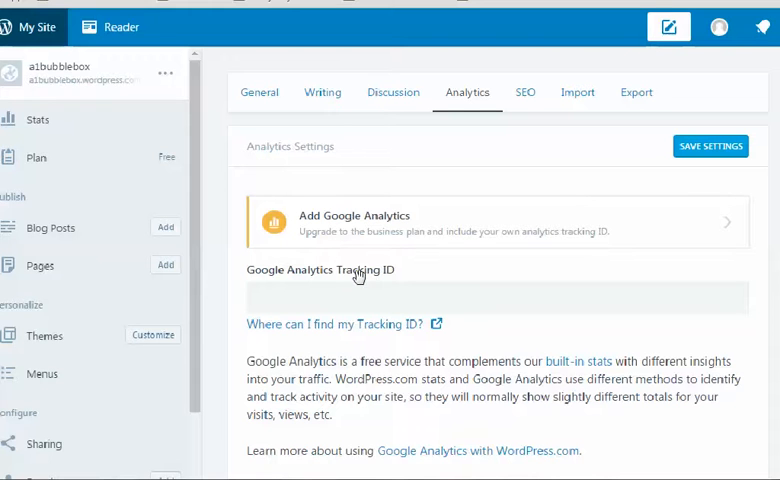
pyautogui.moveTo(340, 324)
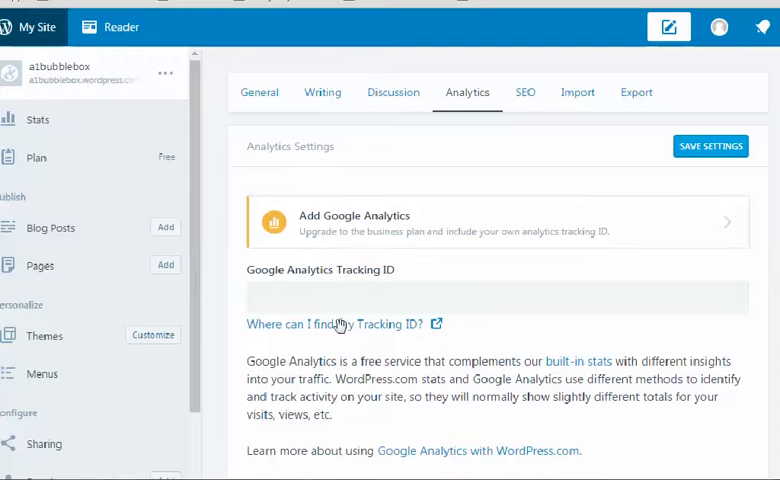
pyautogui.moveTo(378, 318)
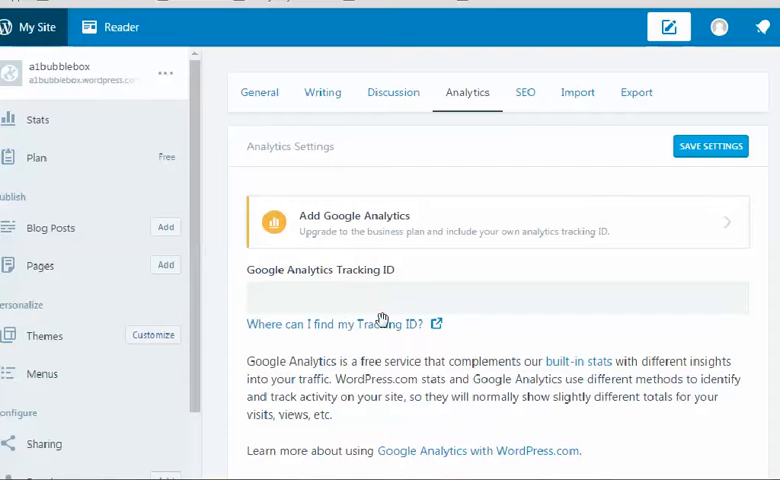
pyautogui.moveTo(329, 233)
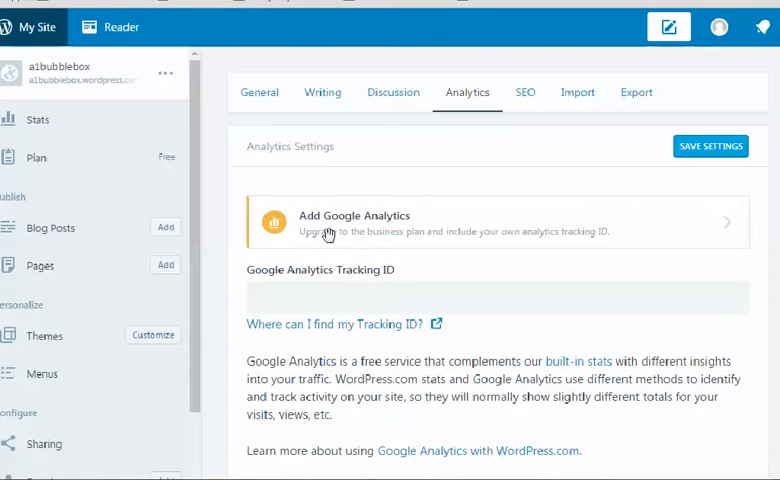
pyautogui.moveTo(390, 222)
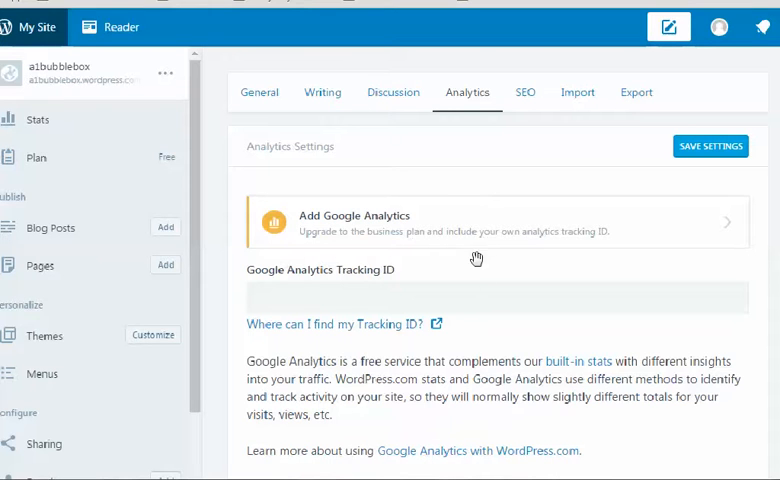
pyautogui.moveTo(545, 258)
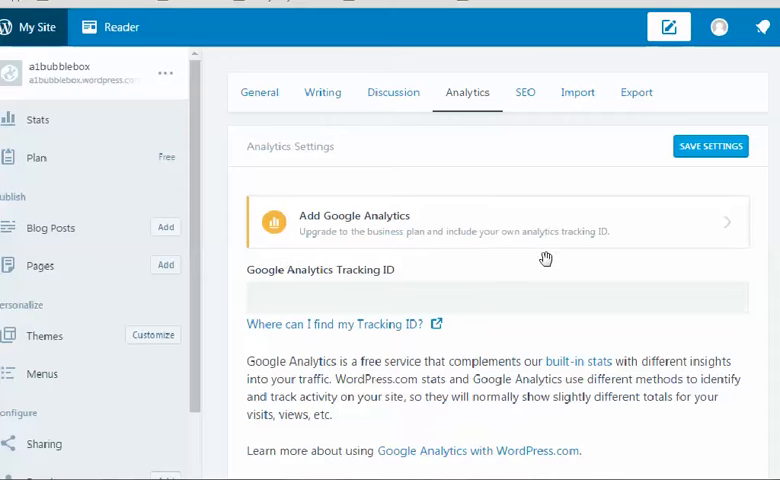
pyautogui.moveTo(616, 248)
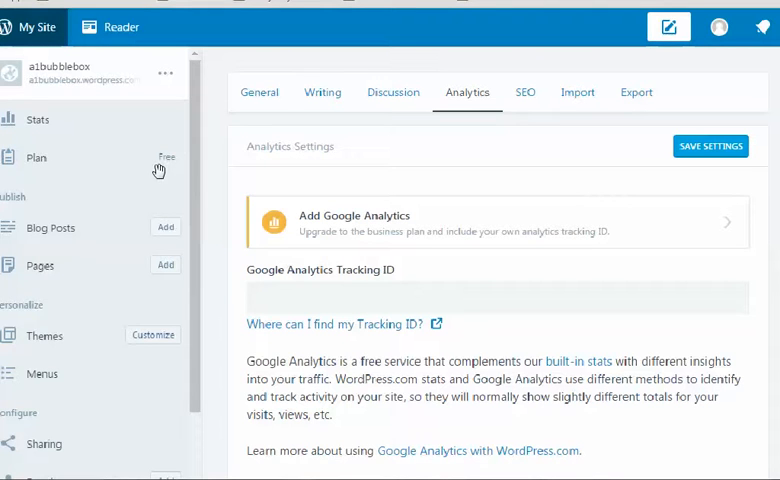
pyautogui.moveTo(388, 247)
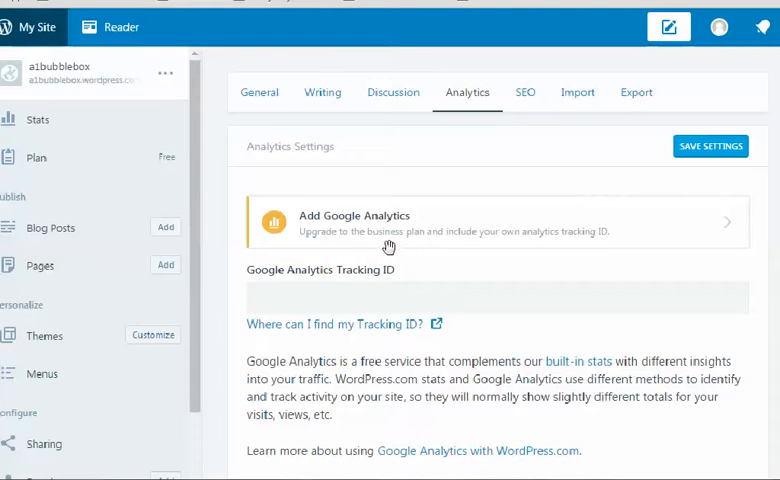
pyautogui.moveTo(413, 242)
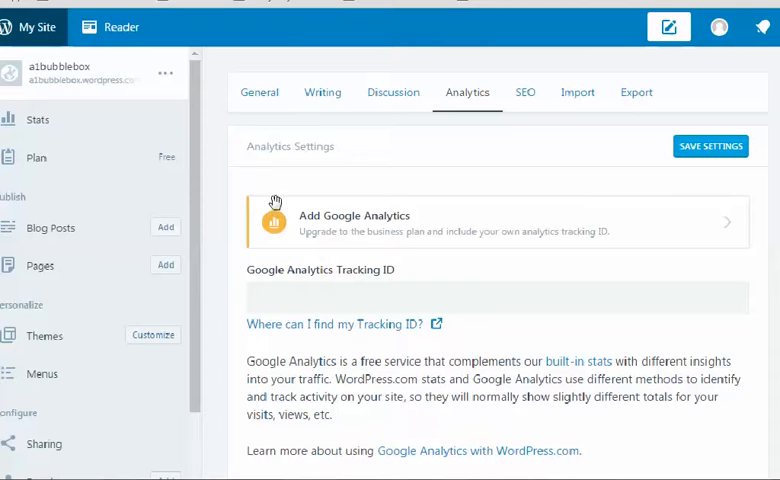
pyautogui.moveTo(340, 231)
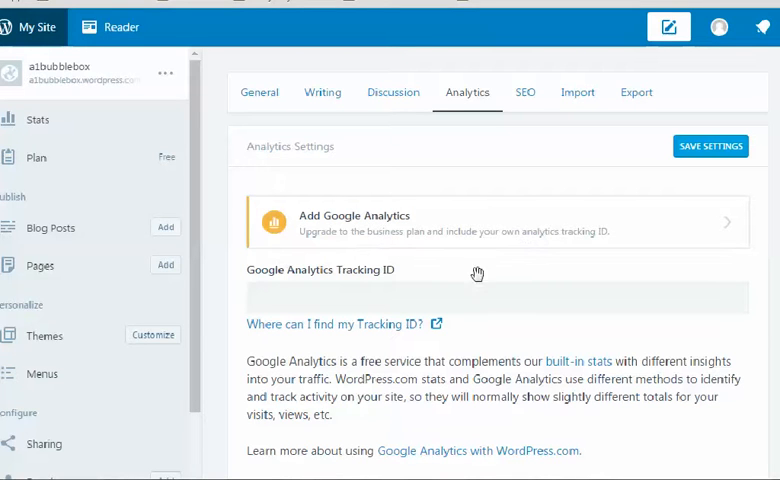
pyautogui.moveTo(297, 264)
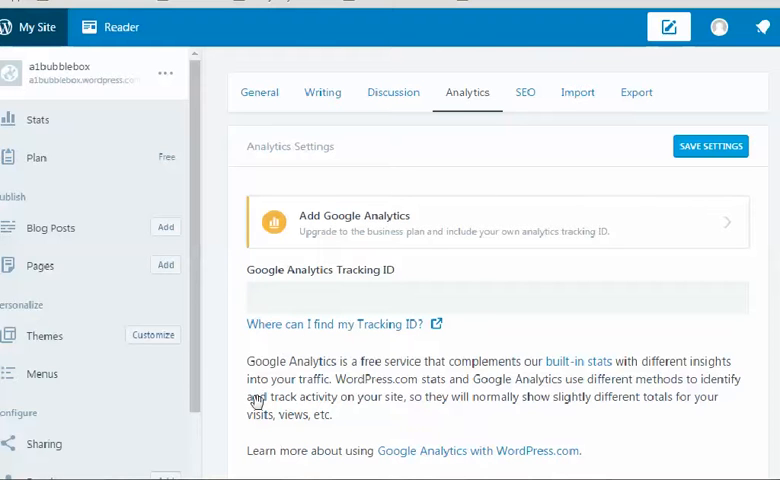
pyautogui.moveTo(358, 372)
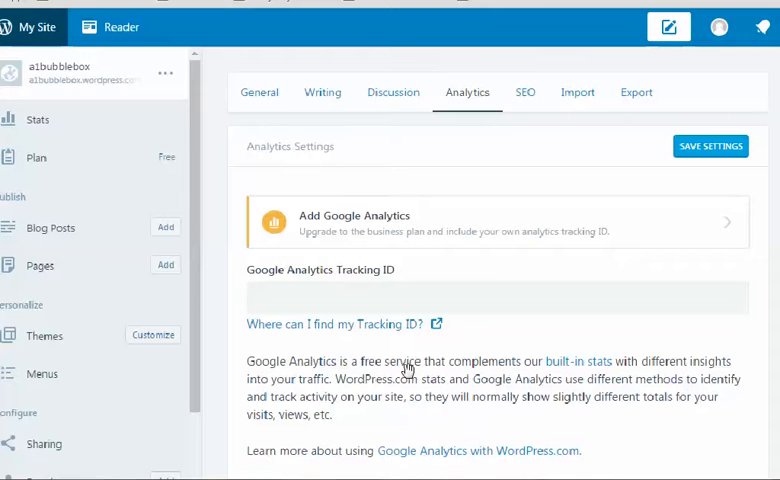
pyautogui.moveTo(343, 372)
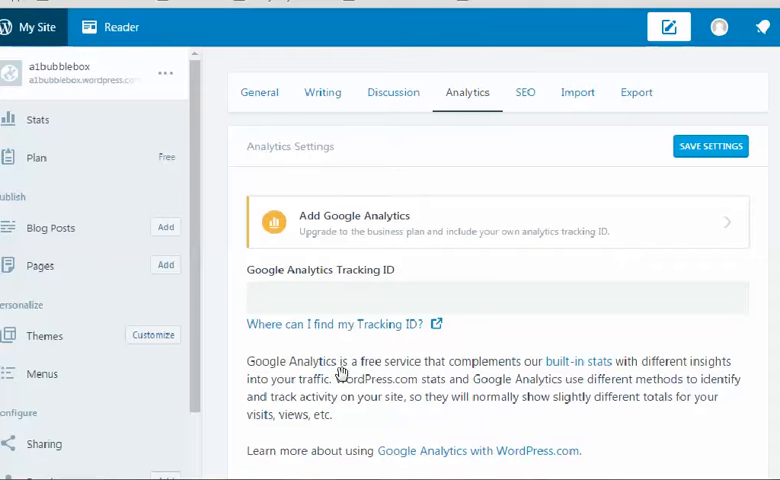
pyautogui.moveTo(409, 369)
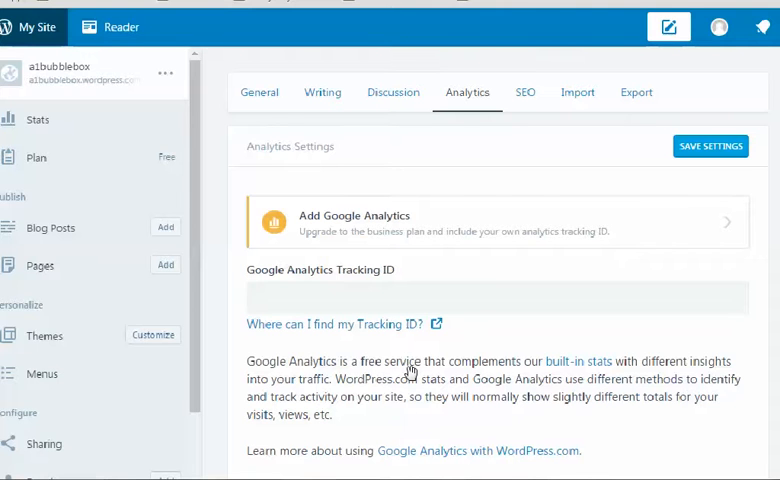
pyautogui.moveTo(375, 368)
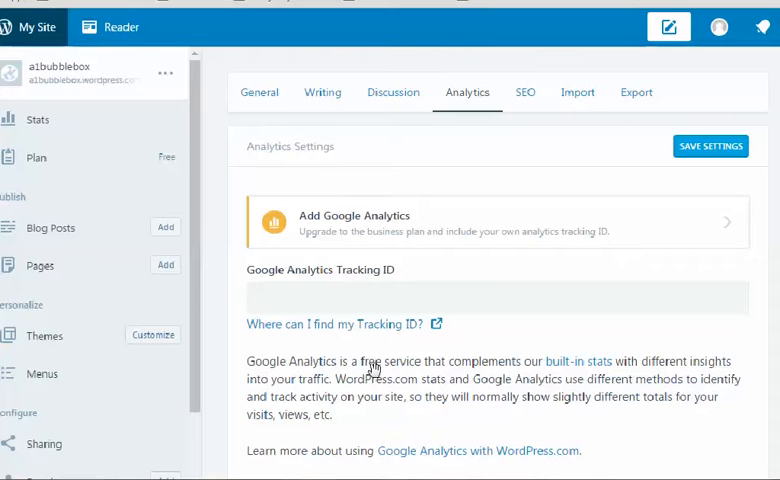
pyautogui.moveTo(553, 240)
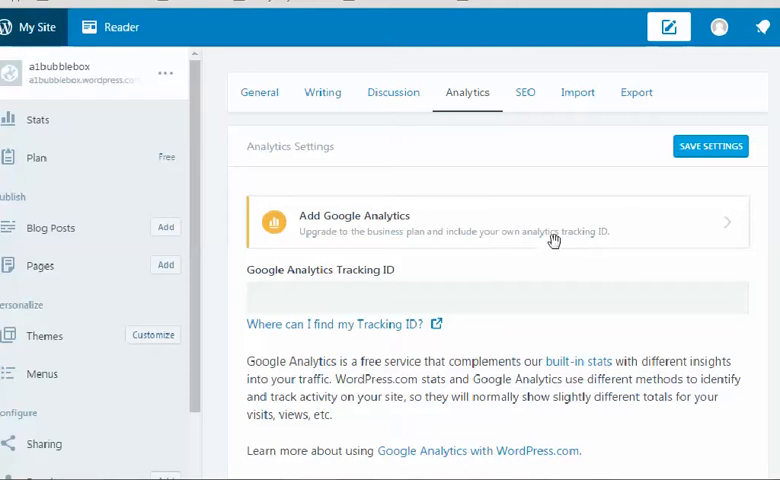
pyautogui.moveTo(539, 239)
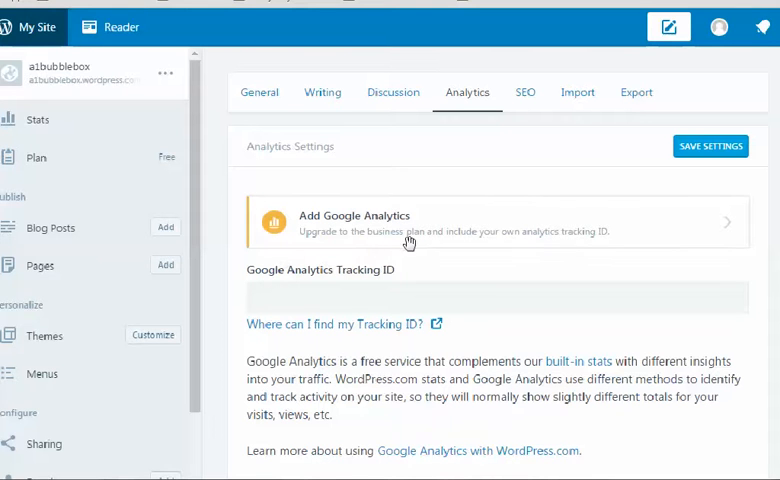
pyautogui.moveTo(320, 357)
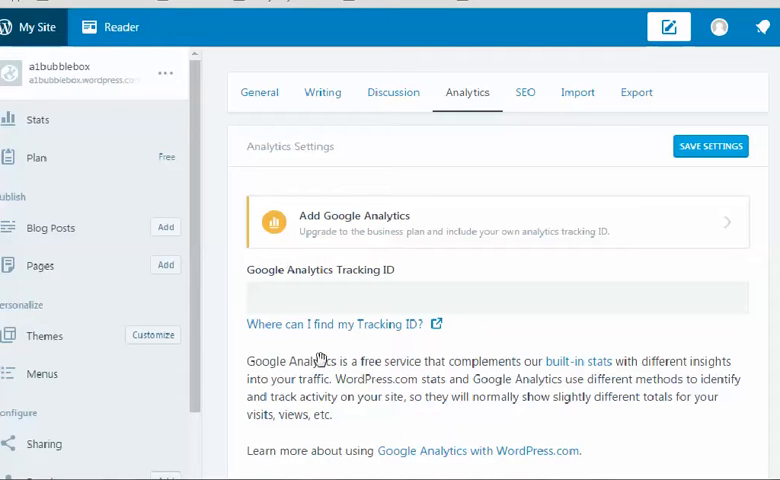
pyautogui.moveTo(94, 163)
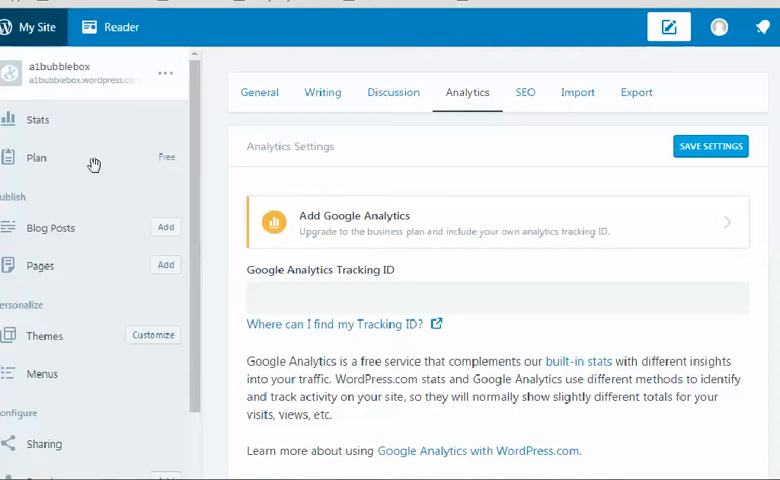
pyautogui.moveTo(428, 254)
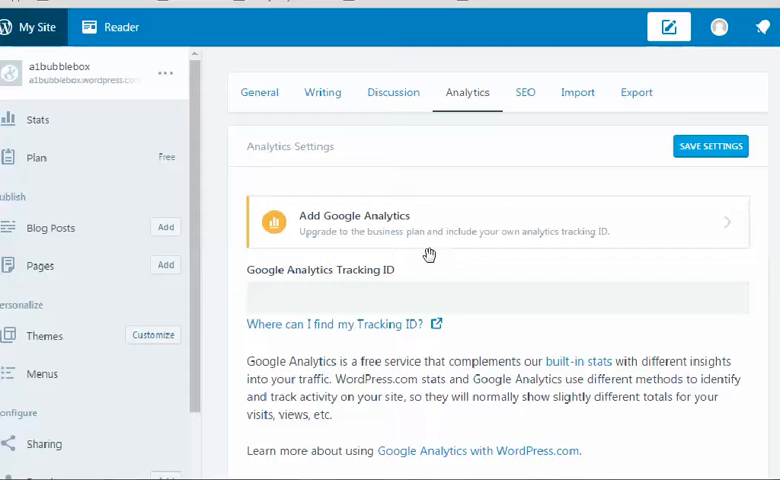
pyautogui.moveTo(480, 244)
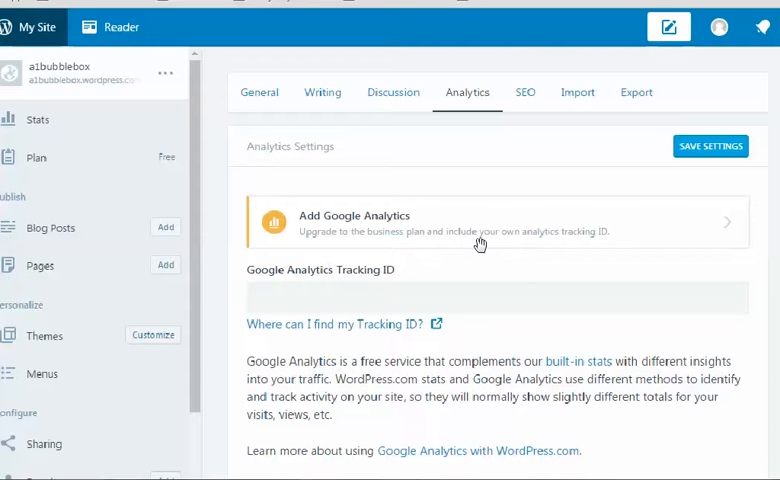
pyautogui.moveTo(128, 157)
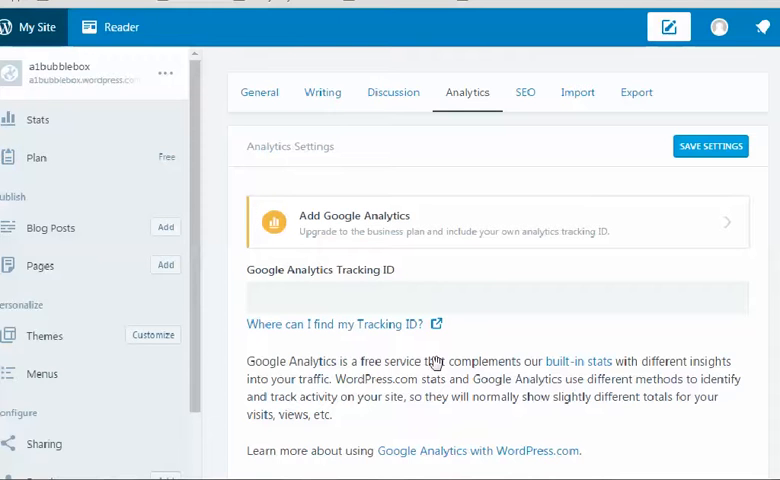
pyautogui.moveTo(243, 400)
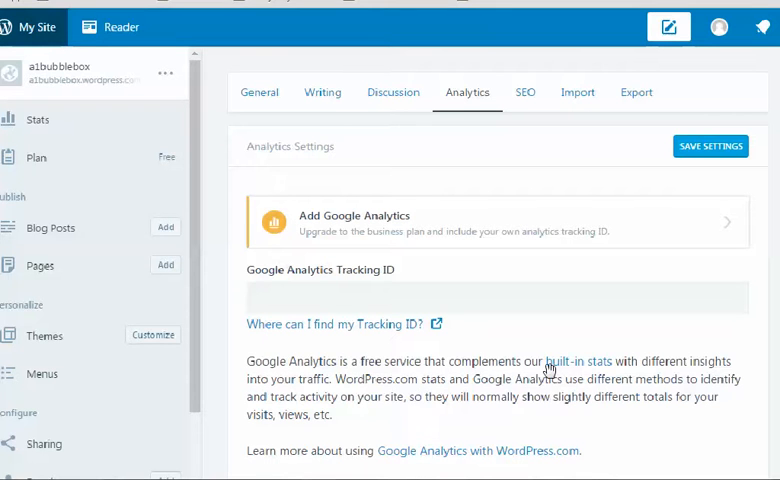
pyautogui.moveTo(600, 378)
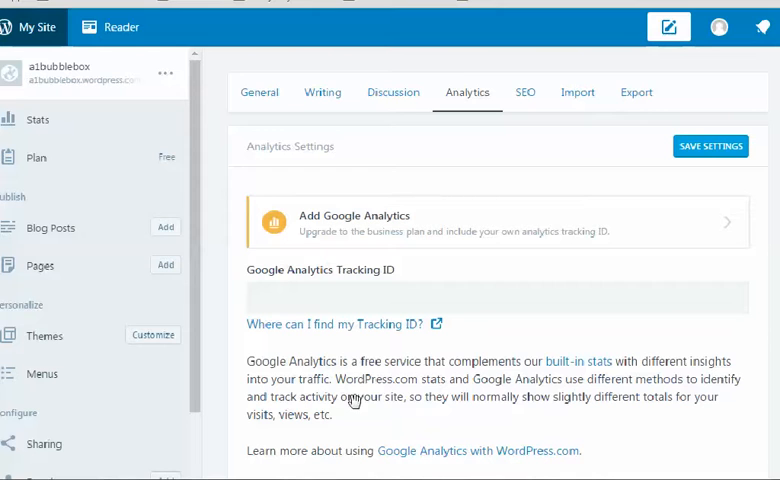
pyautogui.moveTo(463, 411)
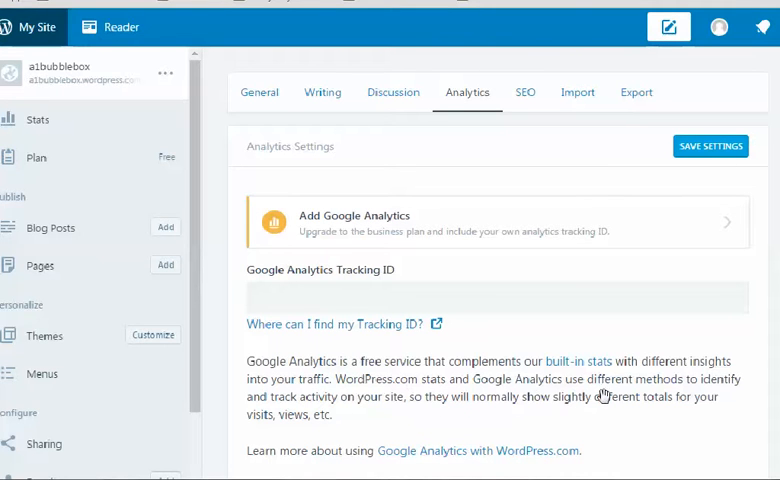
pyautogui.moveTo(694, 398)
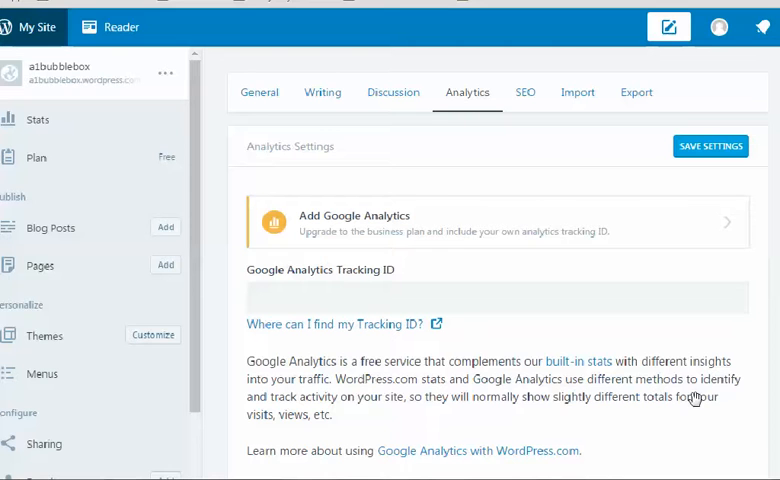
pyautogui.moveTo(315, 412)
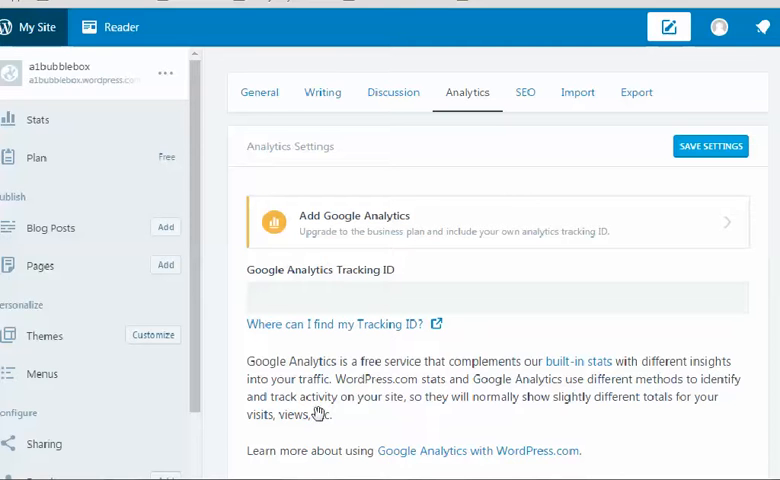
pyautogui.moveTo(397, 413)
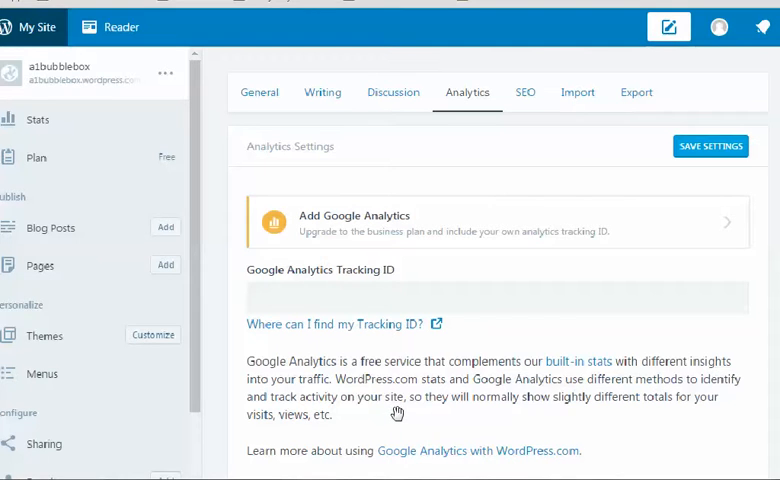
pyautogui.moveTo(371, 401)
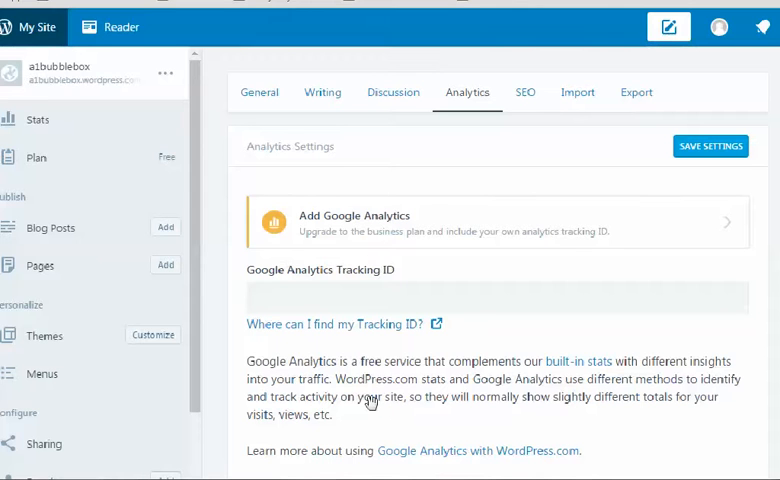
pyautogui.moveTo(411, 419)
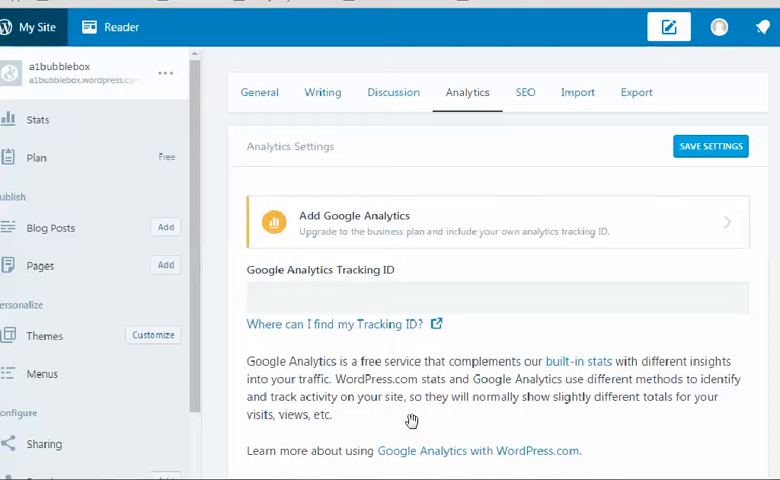
pyautogui.moveTo(500, 412)
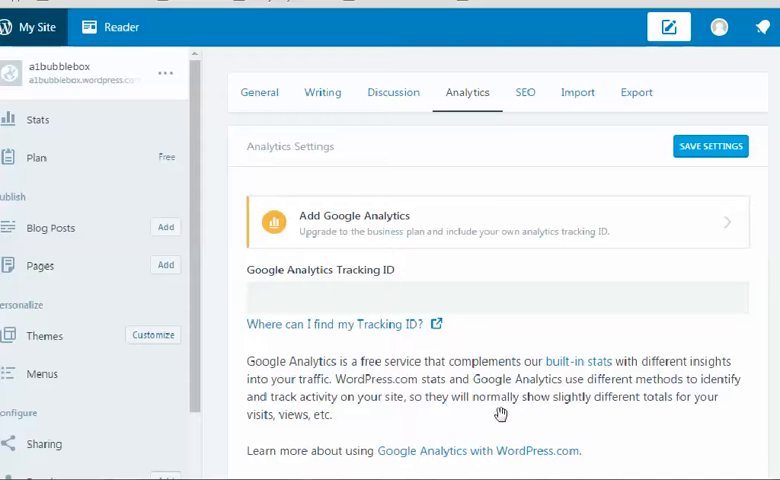
pyautogui.moveTo(637, 414)
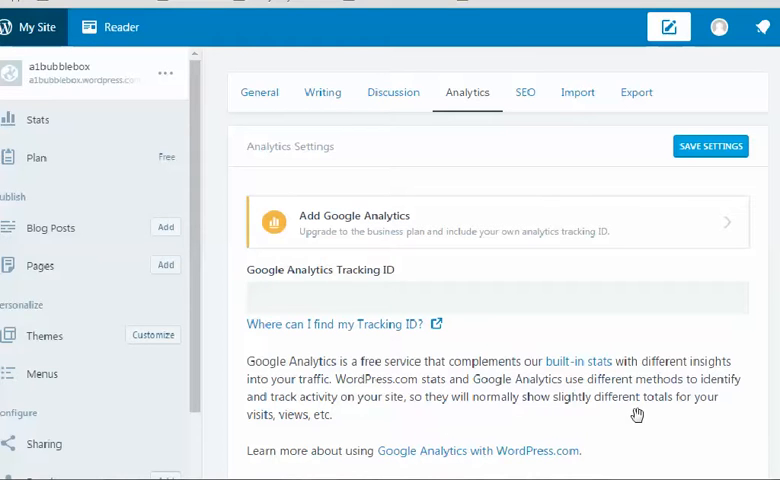
pyautogui.moveTo(673, 413)
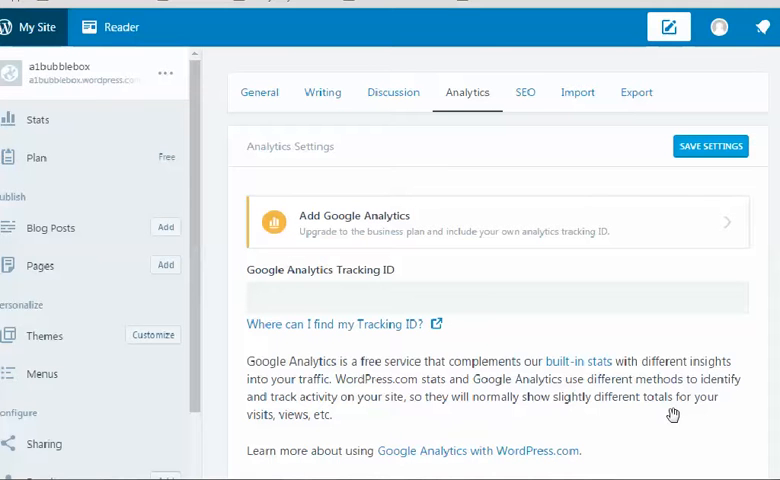
pyautogui.moveTo(606, 413)
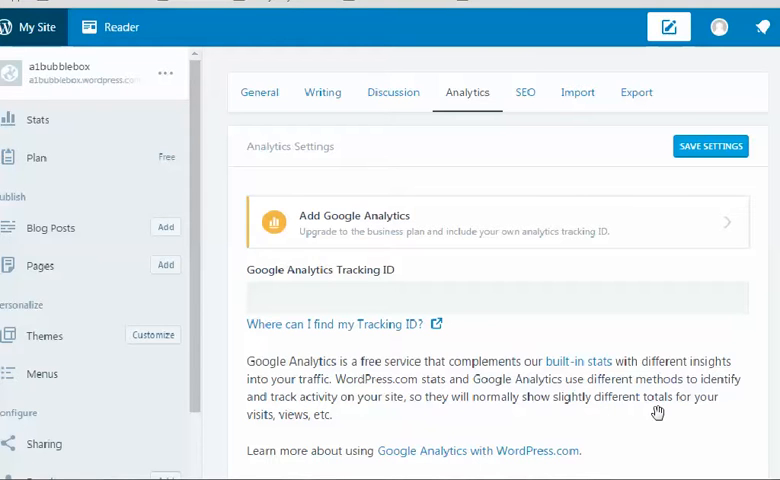
pyautogui.moveTo(629, 403)
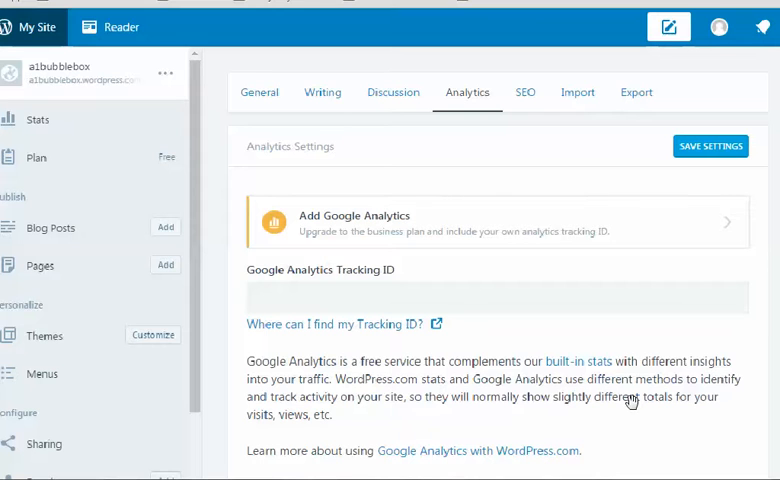
pyautogui.moveTo(669, 413)
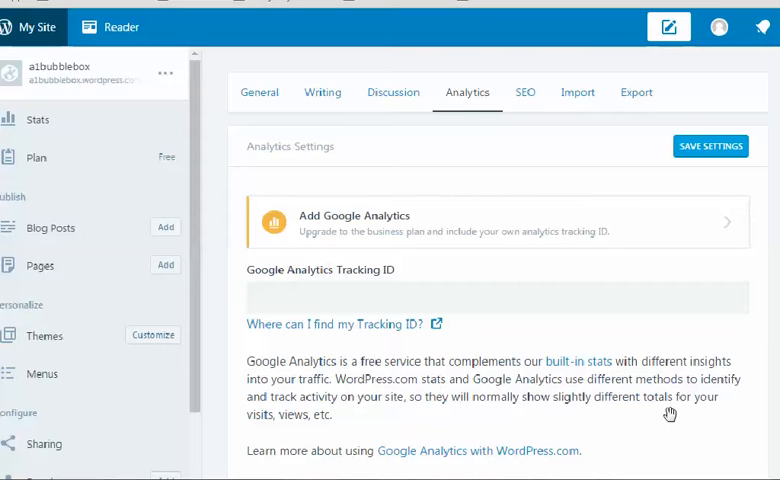
pyautogui.moveTo(266, 420)
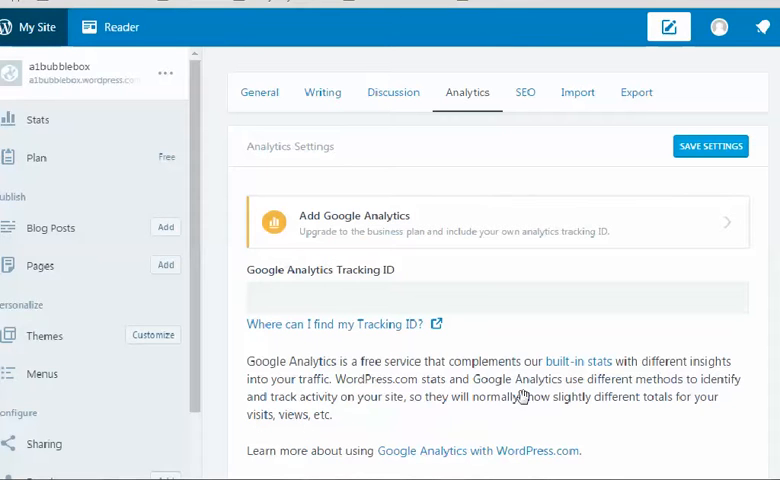
pyautogui.moveTo(390, 357)
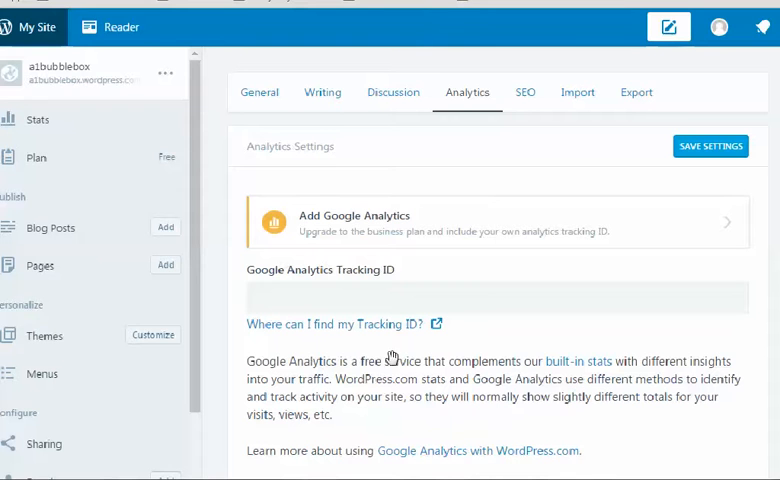
pyautogui.moveTo(402, 248)
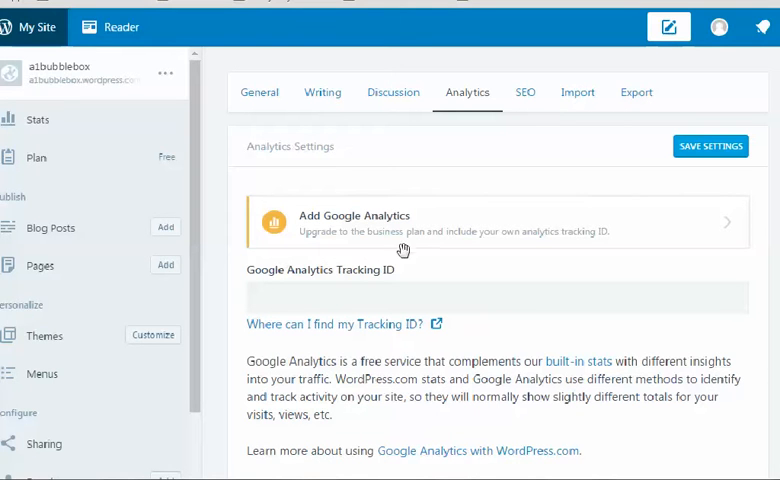
pyautogui.moveTo(530, 243)
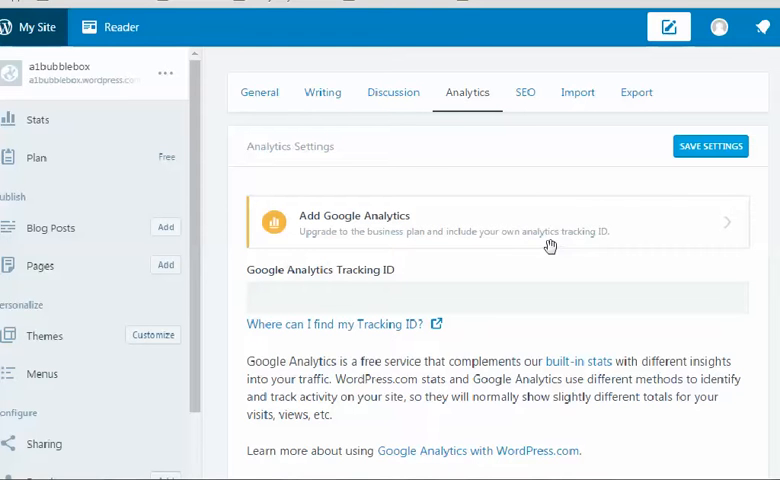
pyautogui.moveTo(506, 243)
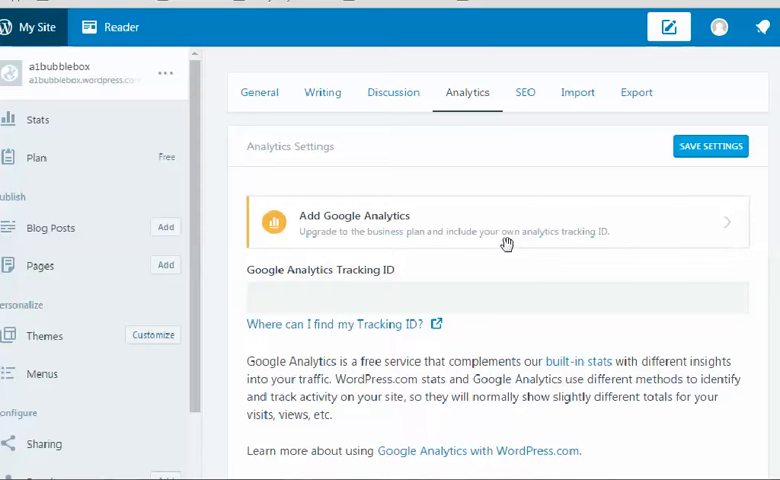
pyautogui.moveTo(420, 203)
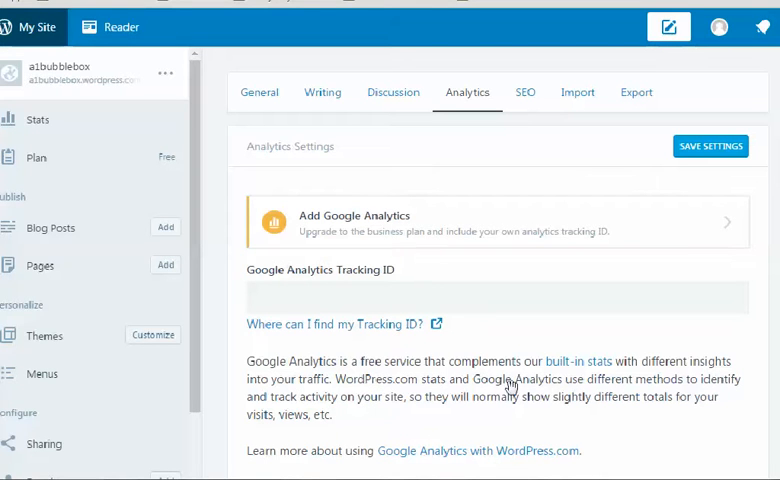
pyautogui.moveTo(585, 420)
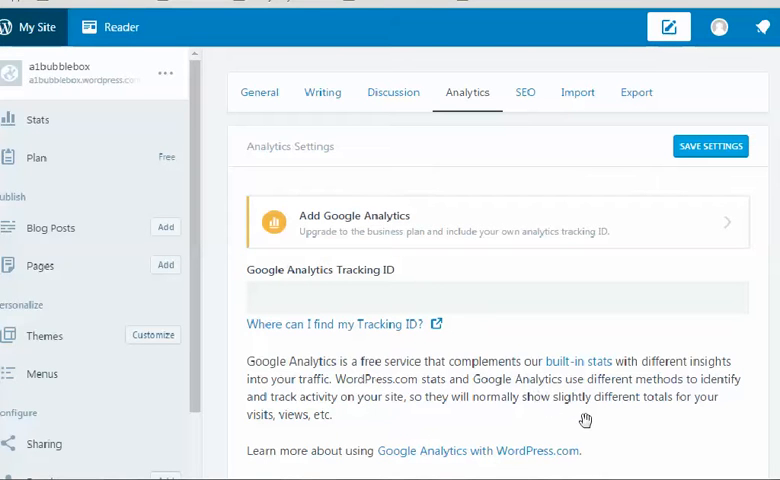
pyautogui.moveTo(442, 387)
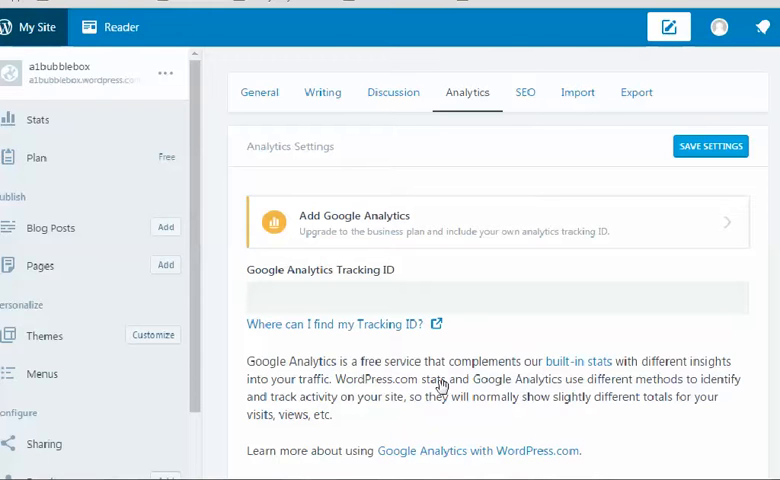
pyautogui.moveTo(536, 438)
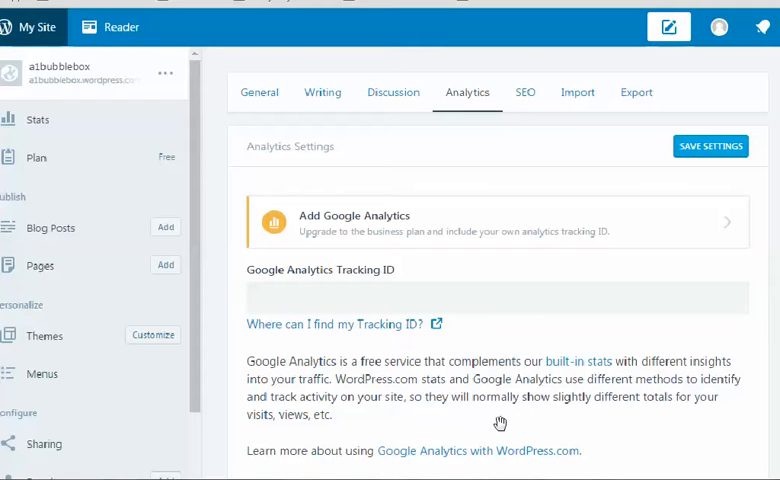
pyautogui.moveTo(513, 411)
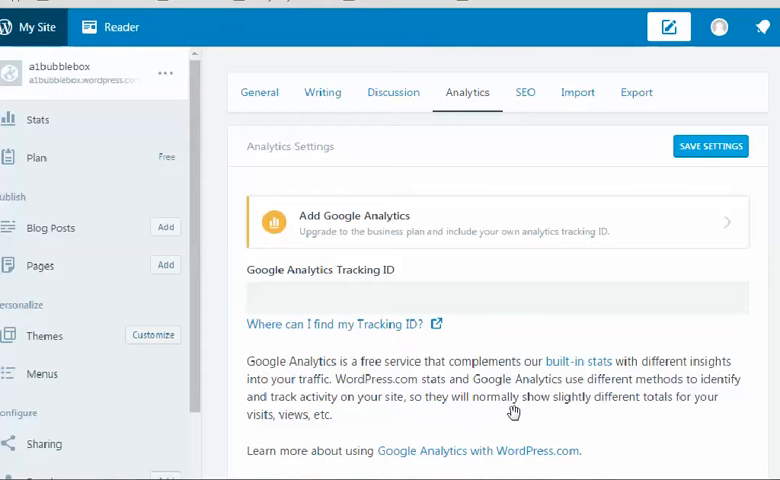
pyautogui.moveTo(658, 410)
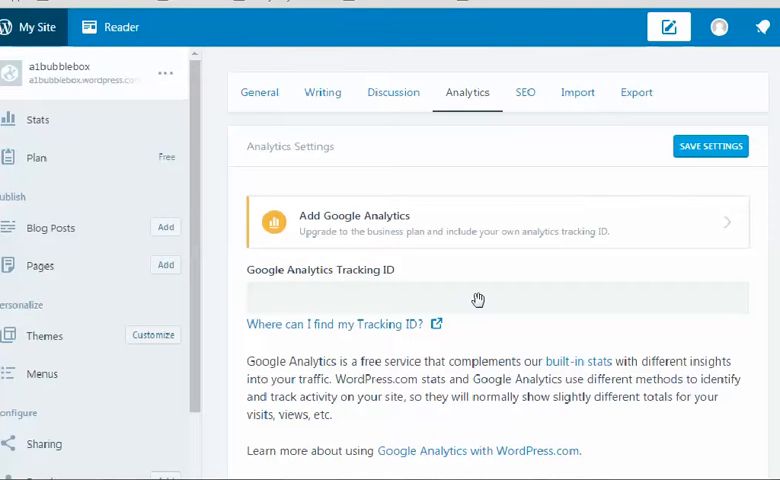
pyautogui.moveTo(423, 337)
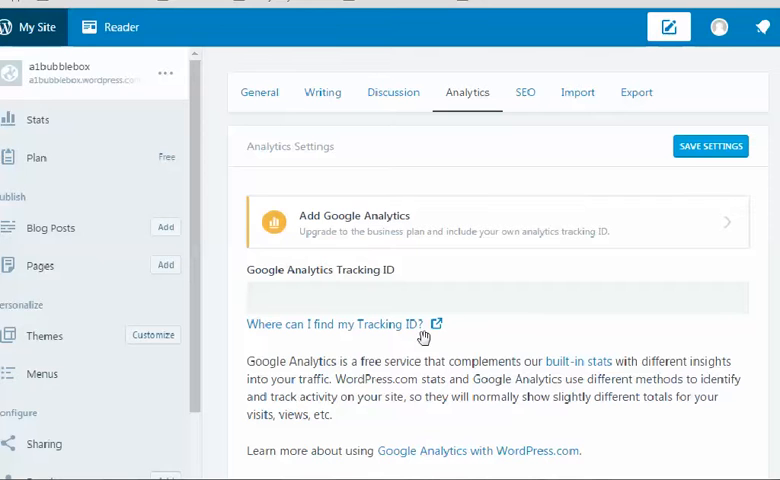
pyautogui.moveTo(148, 190)
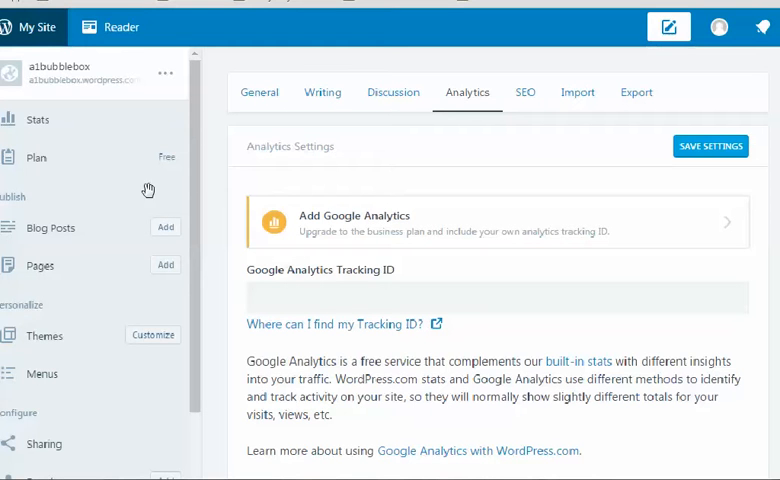
pyautogui.moveTo(279, 407)
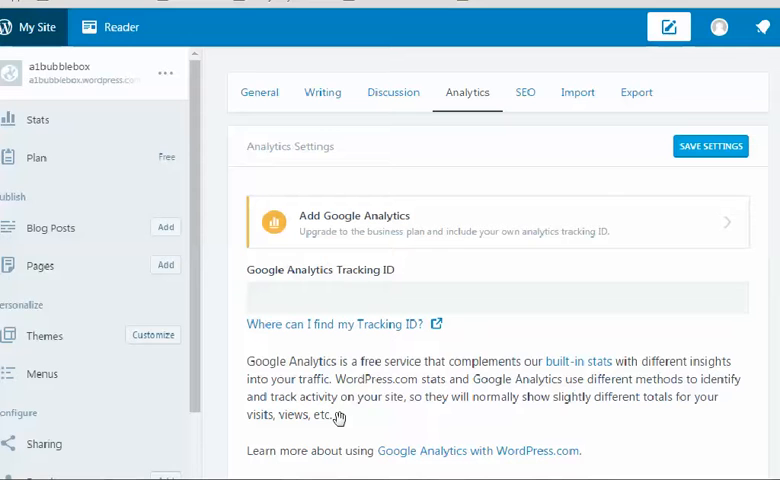
pyautogui.moveTo(523, 427)
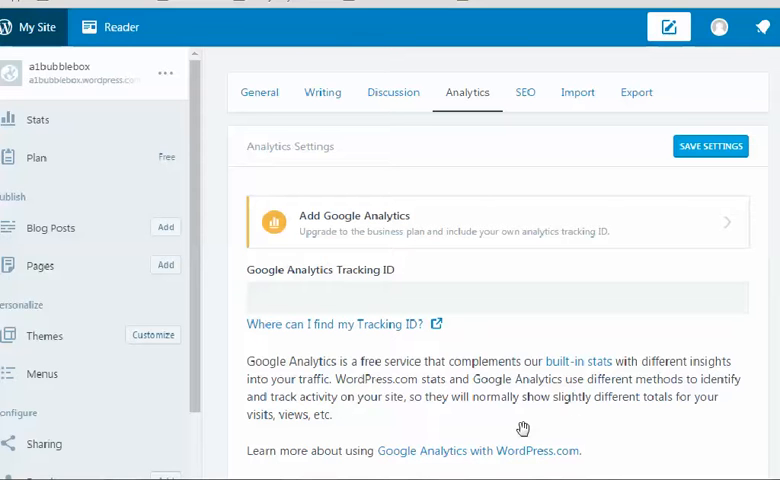
pyautogui.moveTo(462, 379)
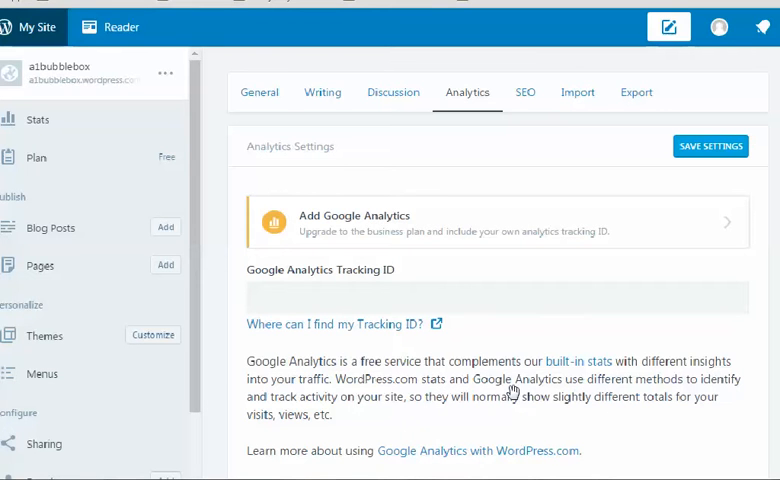
pyautogui.moveTo(535, 238)
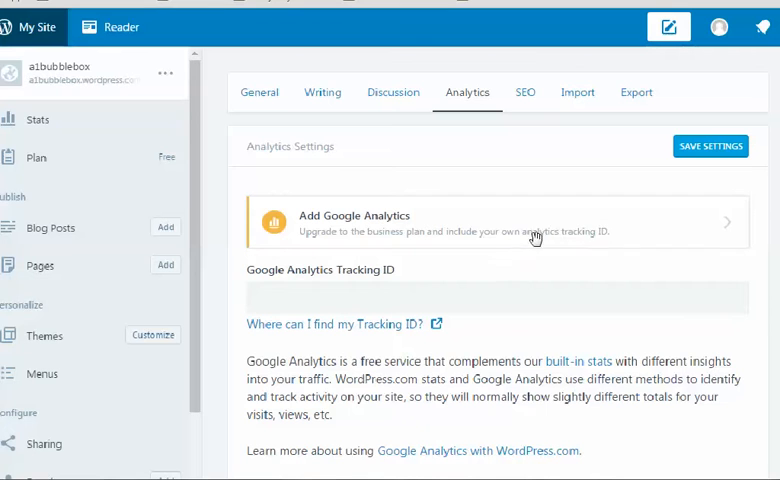
pyautogui.moveTo(378, 368)
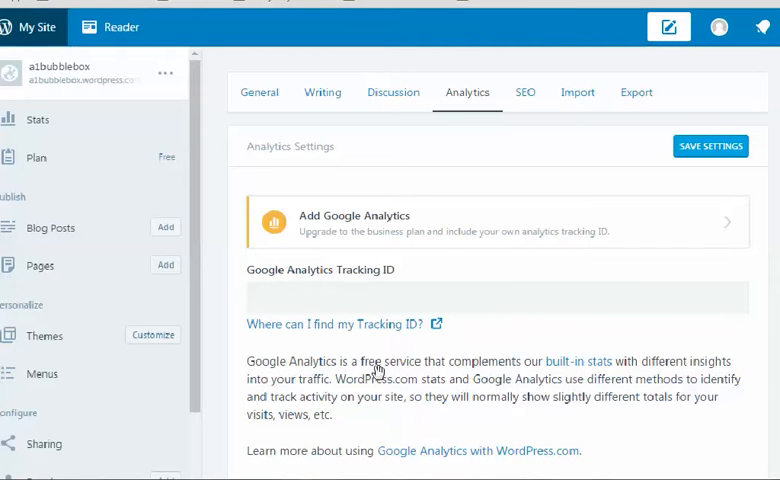
pyautogui.moveTo(470, 403)
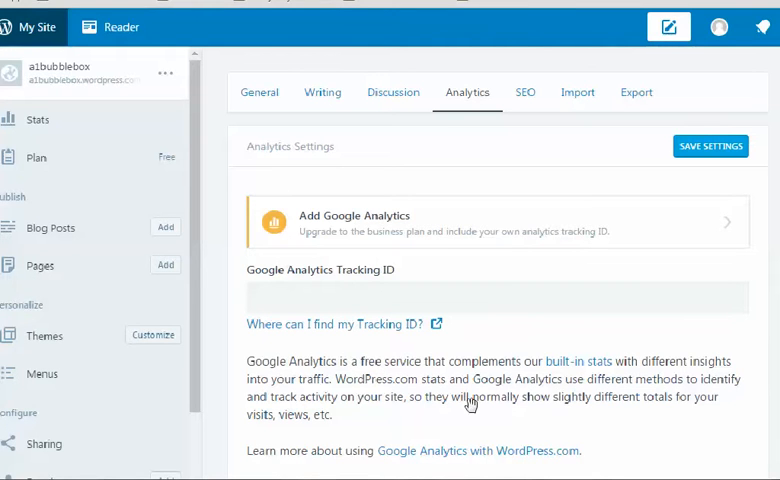
pyautogui.moveTo(545, 382)
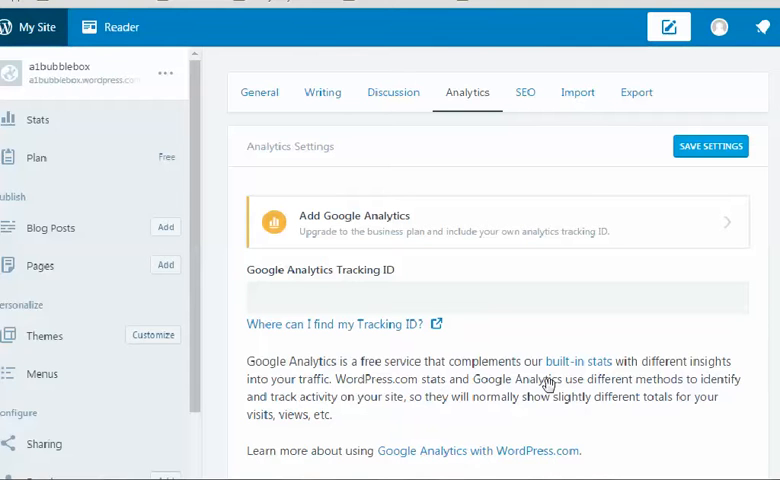
pyautogui.moveTo(554, 393)
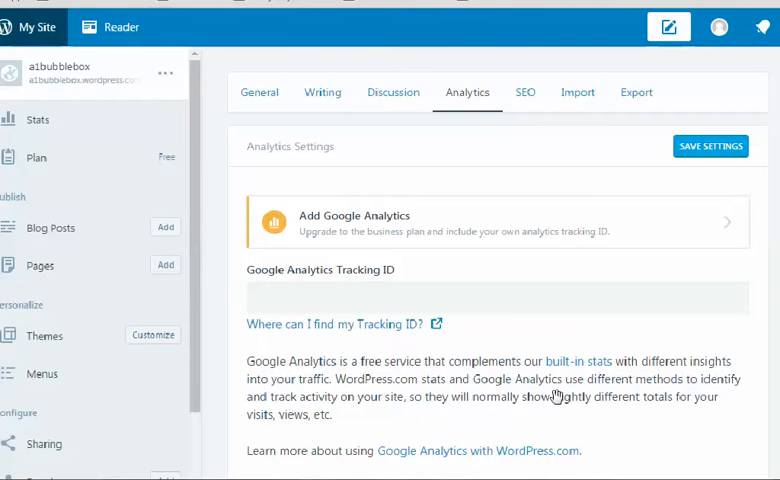
pyautogui.moveTo(585, 402)
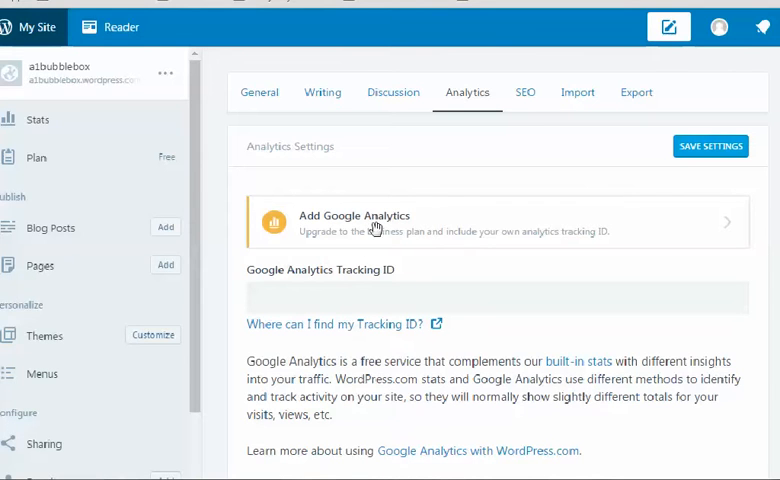
pyautogui.moveTo(349, 224)
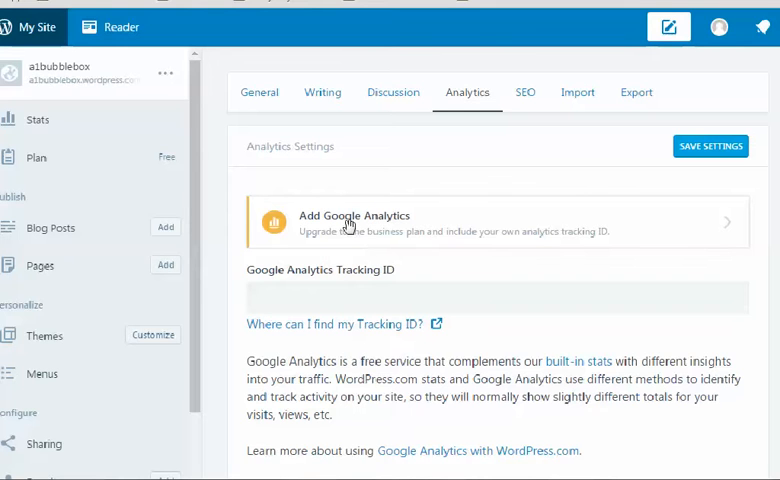
pyautogui.moveTo(418, 380)
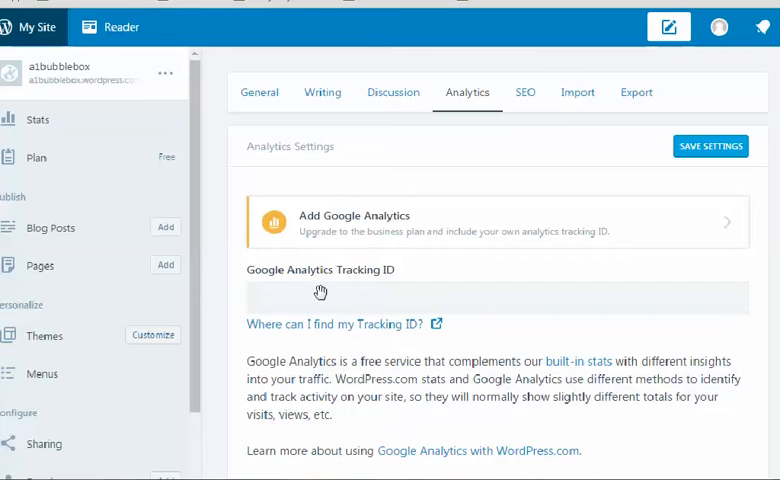
pyautogui.moveTo(348, 243)
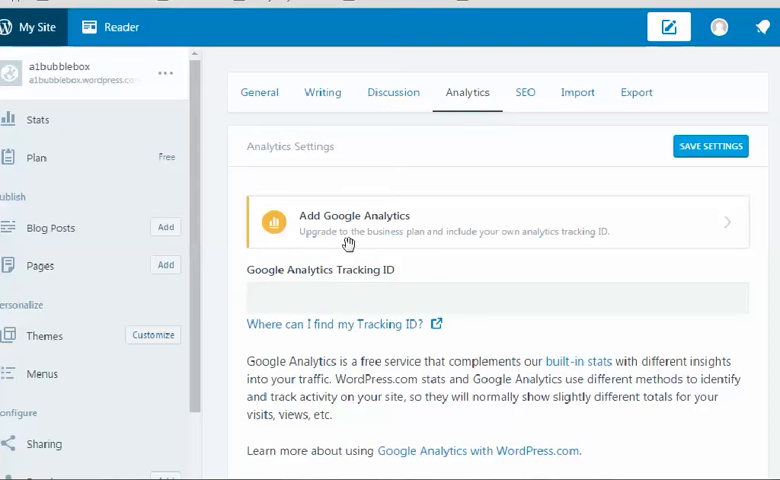